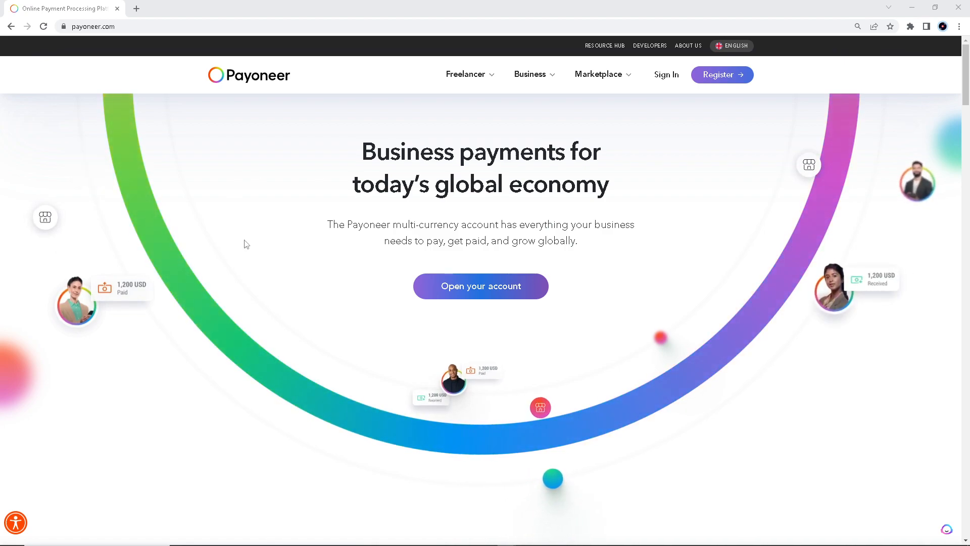
# - Scroll the Payoneer homepage past the hero and facts and stats to 'Who are our customers?'
pyautogui.scroll(-3)
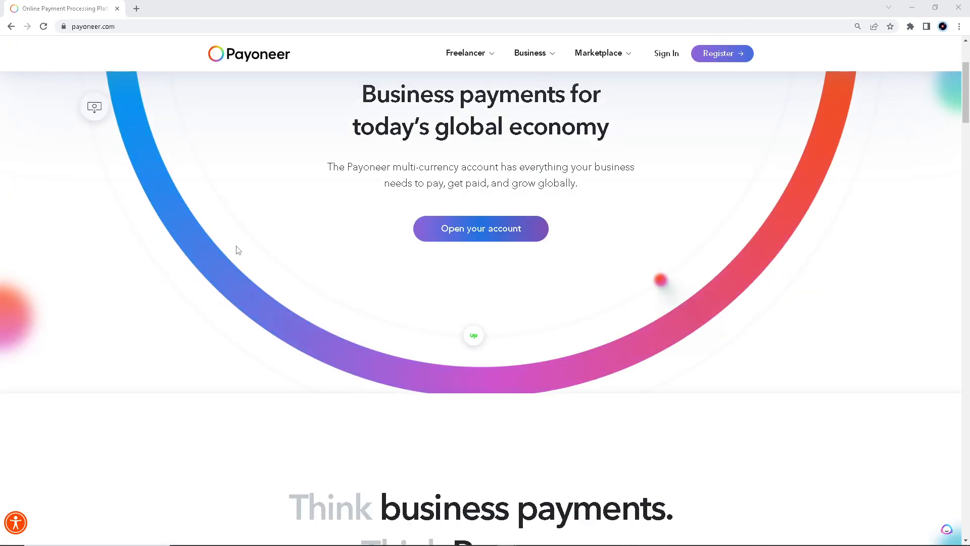
pyautogui.scroll(-3)
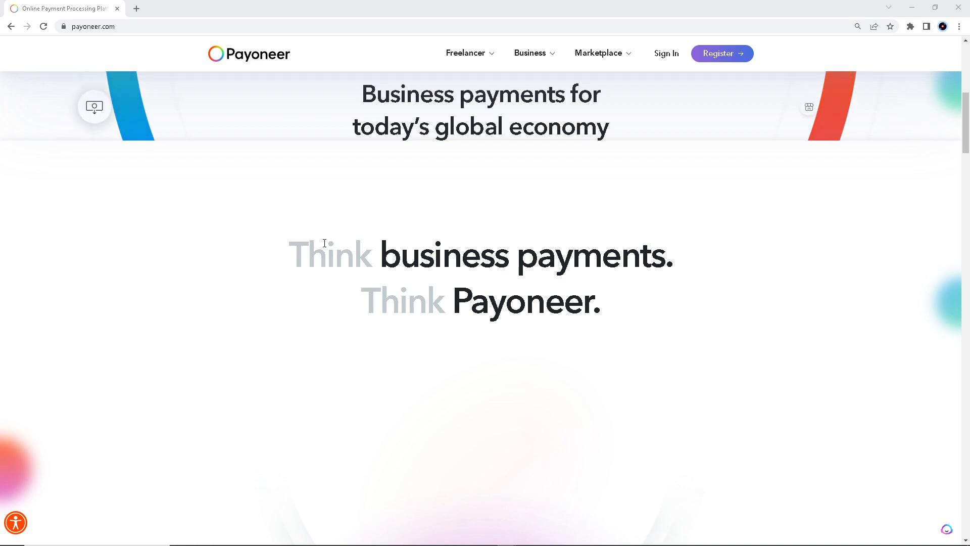
pyautogui.scroll(-3)
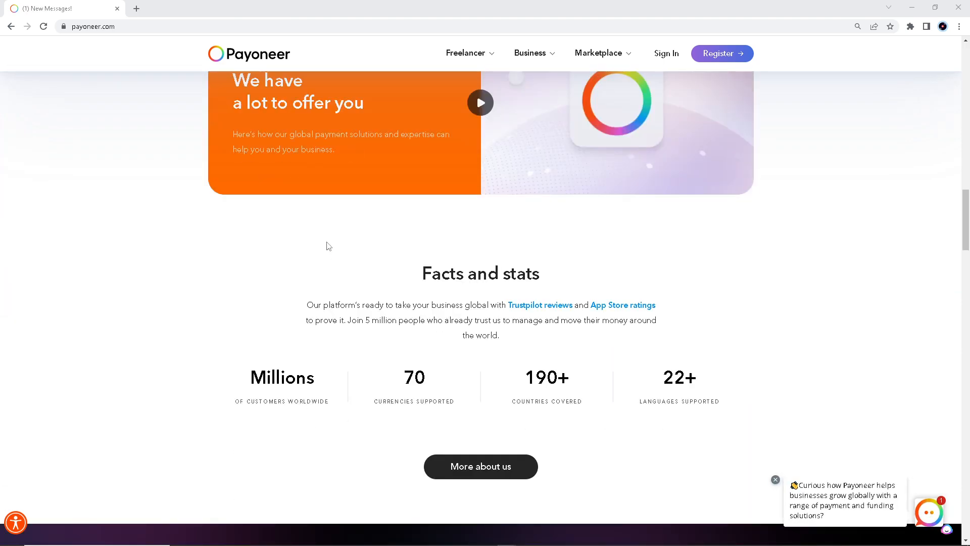
pyautogui.scroll(-3)
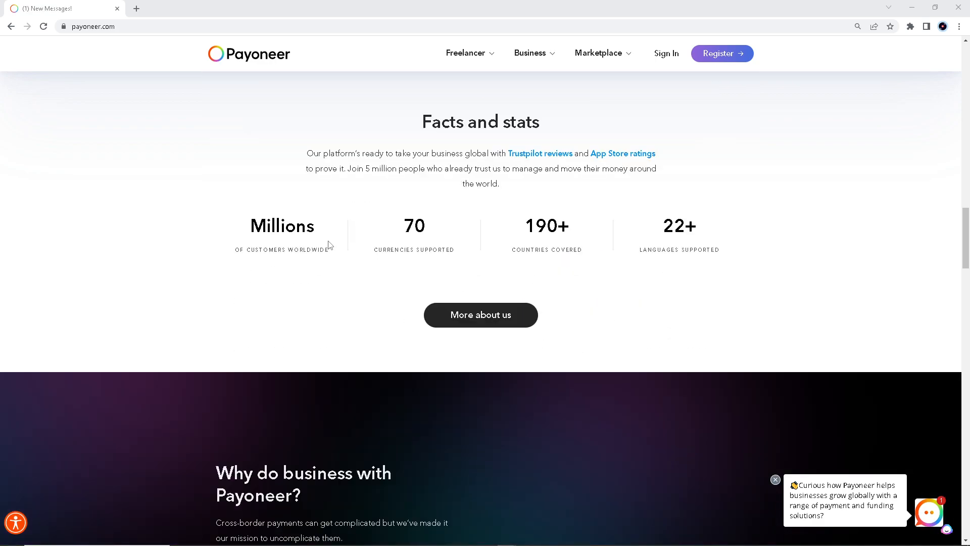
pyautogui.scroll(-3)
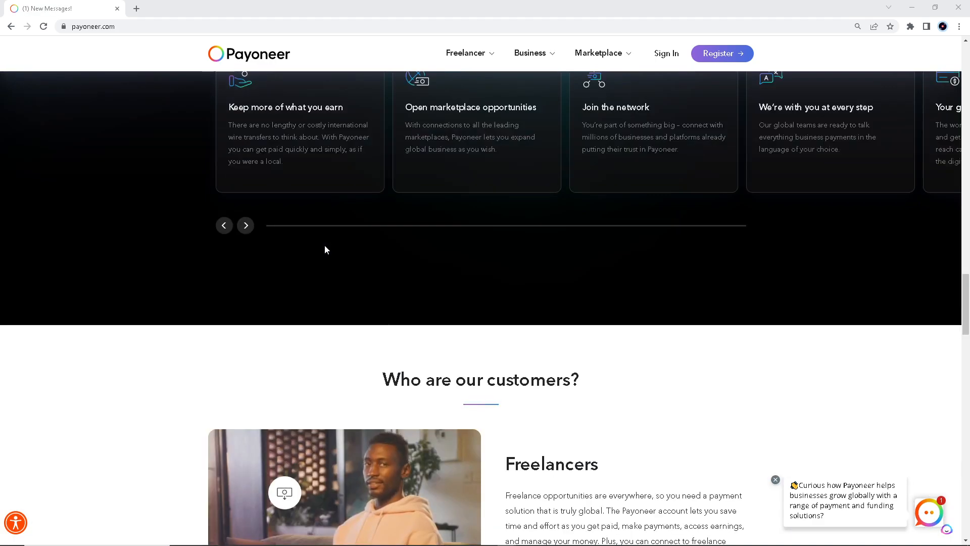
# - Switch to the Binance Send Cash help article and bring step 1 into view
pyautogui.click(182, 9)
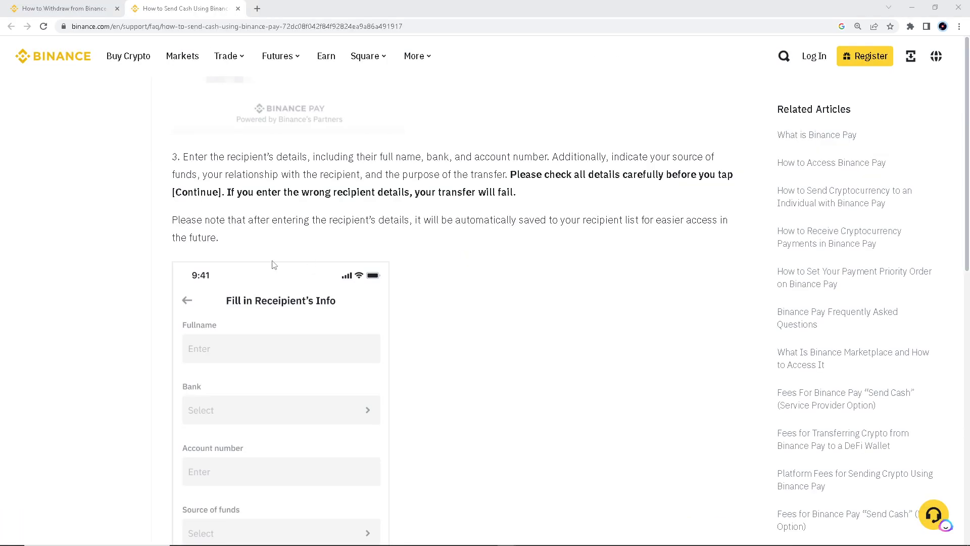
pyautogui.scroll(-3)
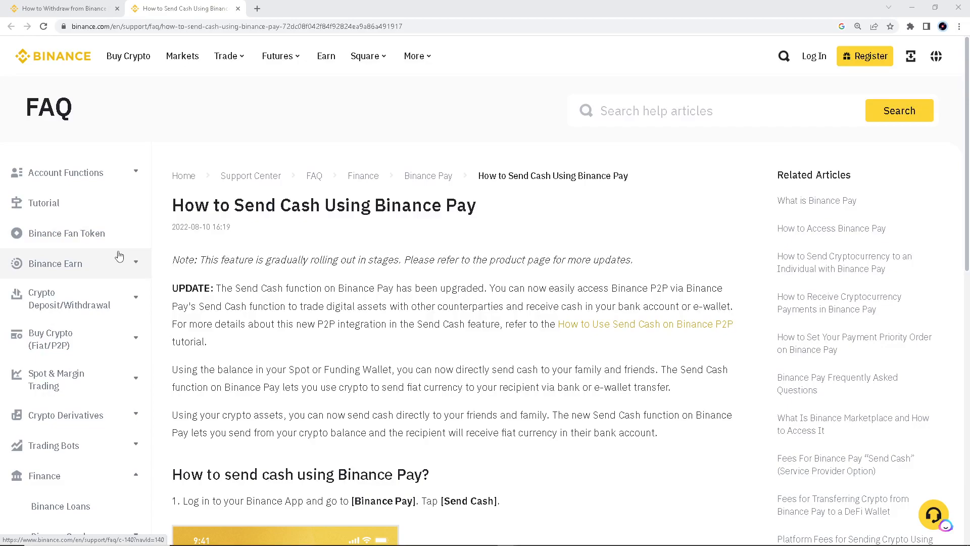
pyautogui.moveTo(253, 273)
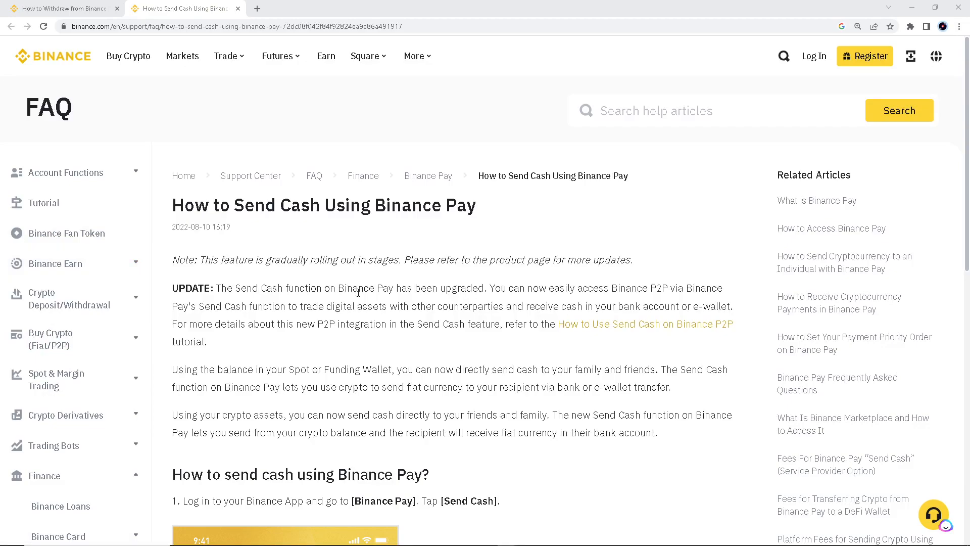
pyautogui.moveTo(368, 329)
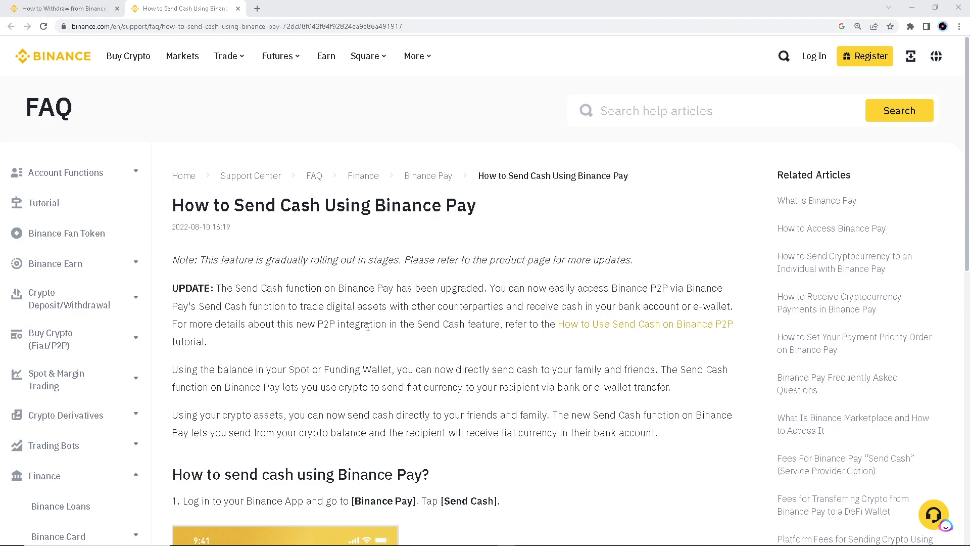
pyautogui.moveTo(364, 319)
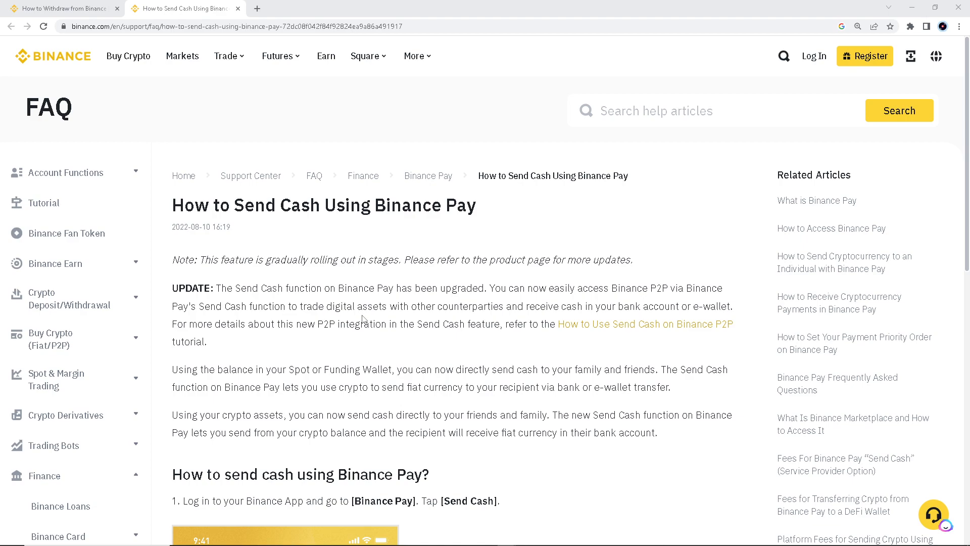
pyautogui.moveTo(356, 312)
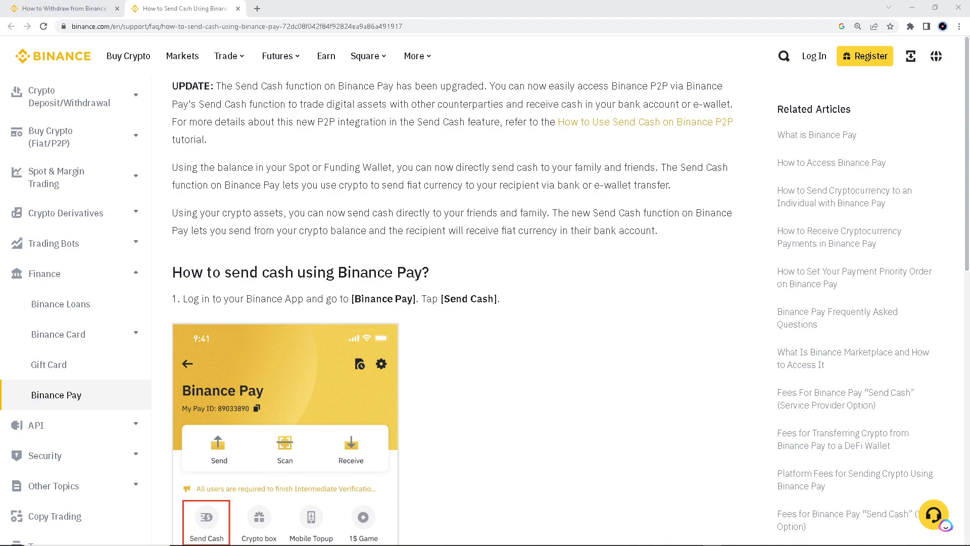
pyautogui.moveTo(578, 285)
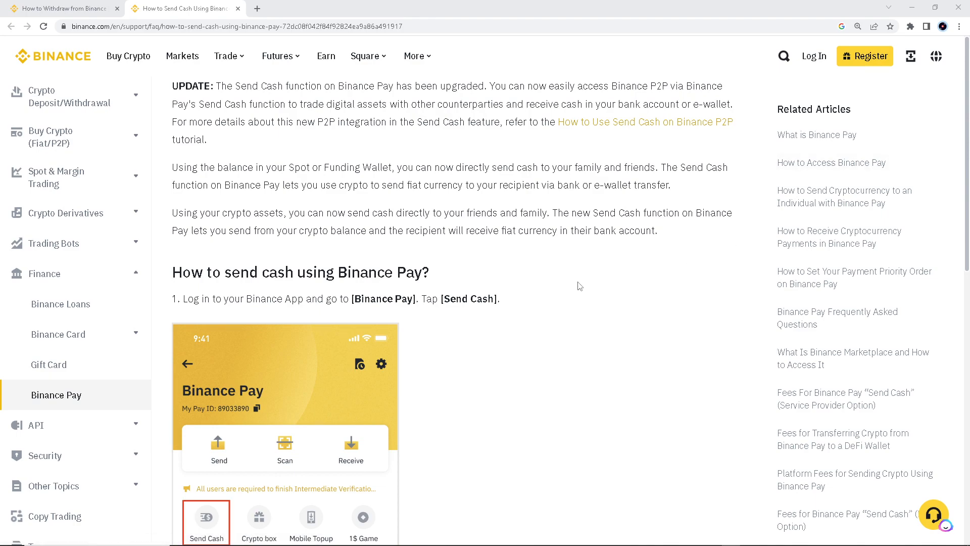
pyautogui.moveTo(585, 285)
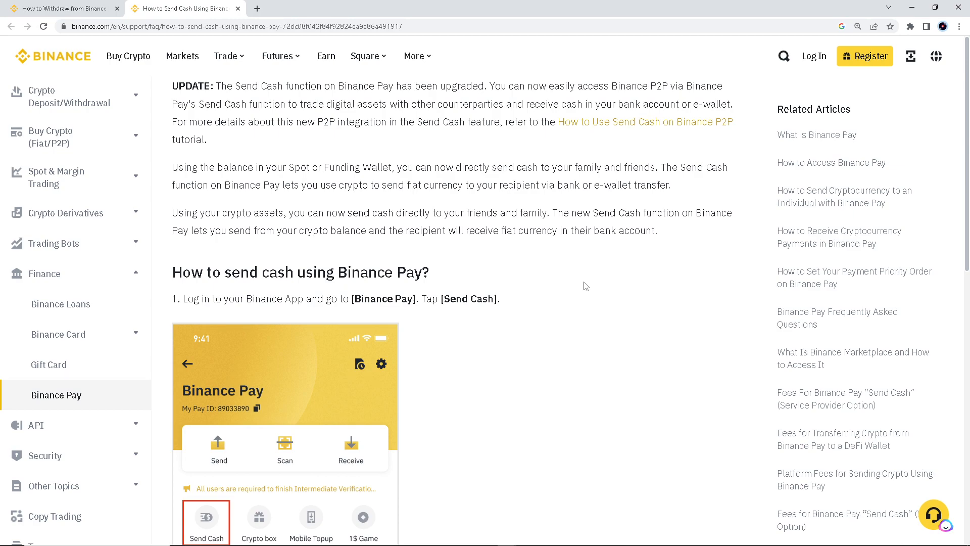
# - Scroll past the step 1 screenshot to step 2 on destination country and payment method
pyautogui.scroll(-3)
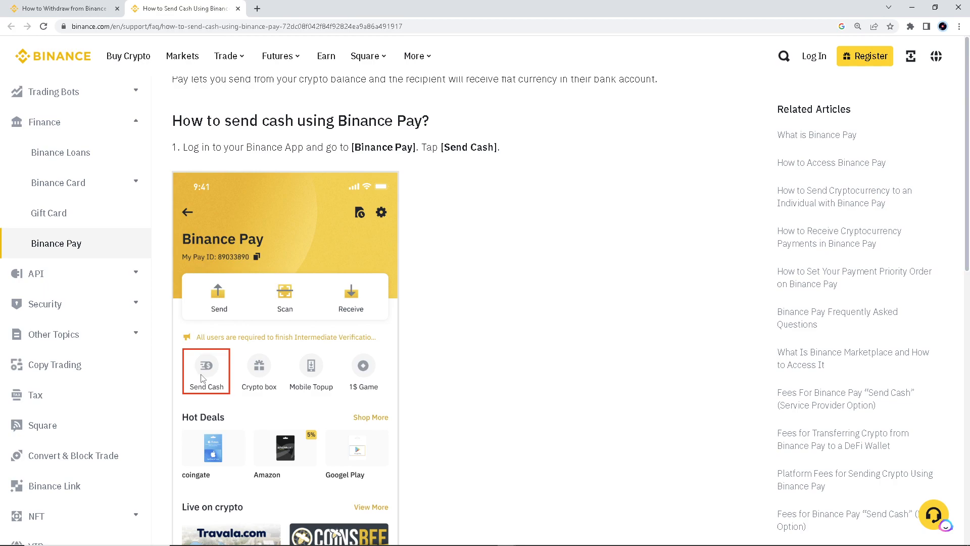
pyautogui.moveTo(208, 378)
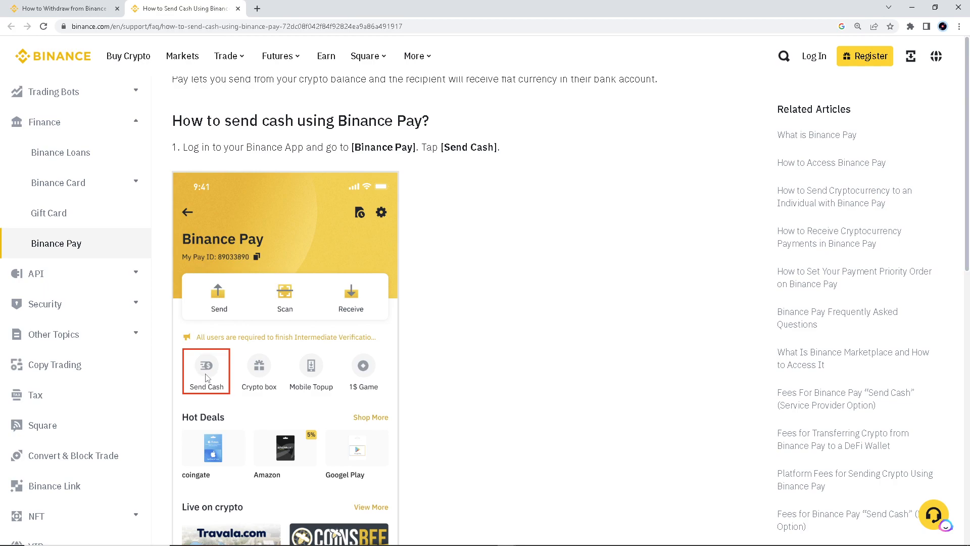
pyautogui.scroll(-3)
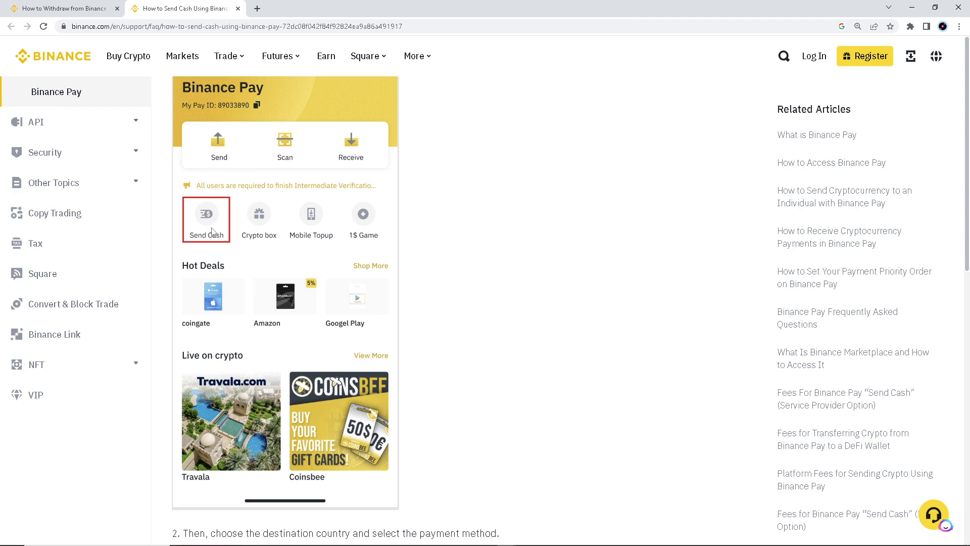
pyautogui.scroll(-3)
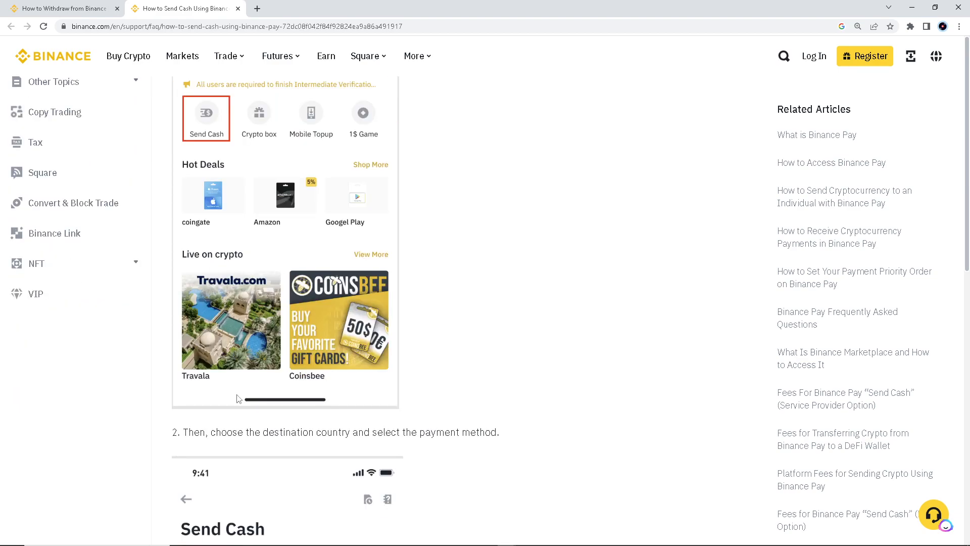
pyautogui.moveTo(242, 398)
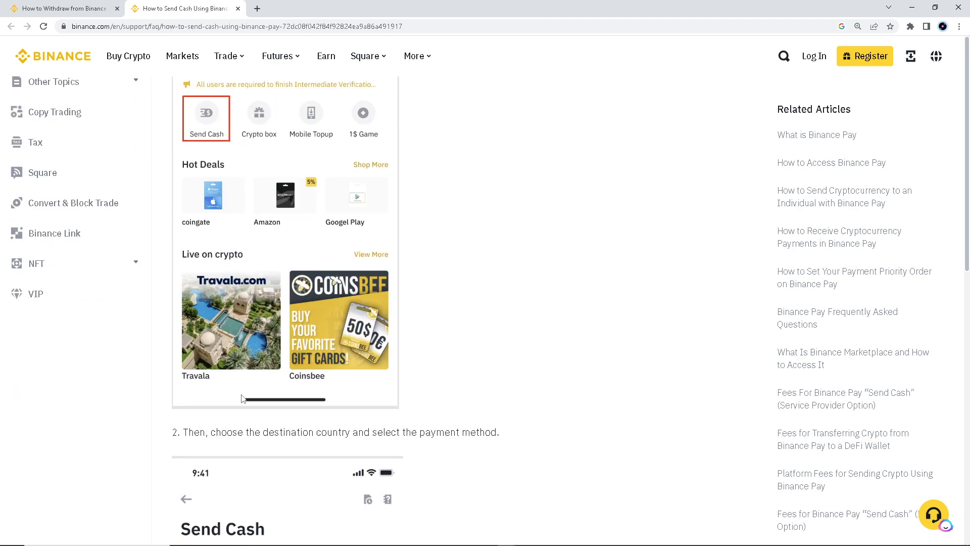
pyautogui.scroll(-3)
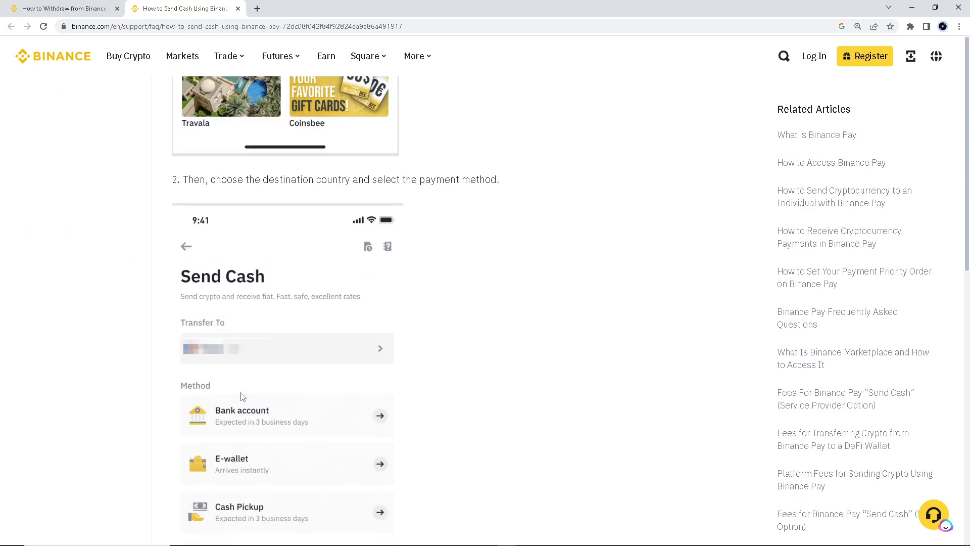
pyautogui.scroll(-3)
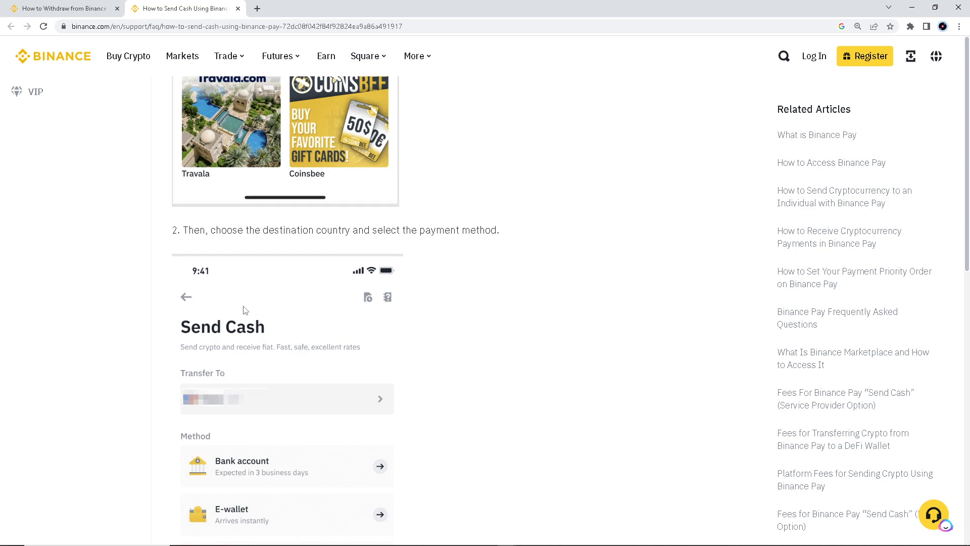
# - Scroll to step 3 on recipient name, bank, account number and transfer details
pyautogui.scroll(-3)
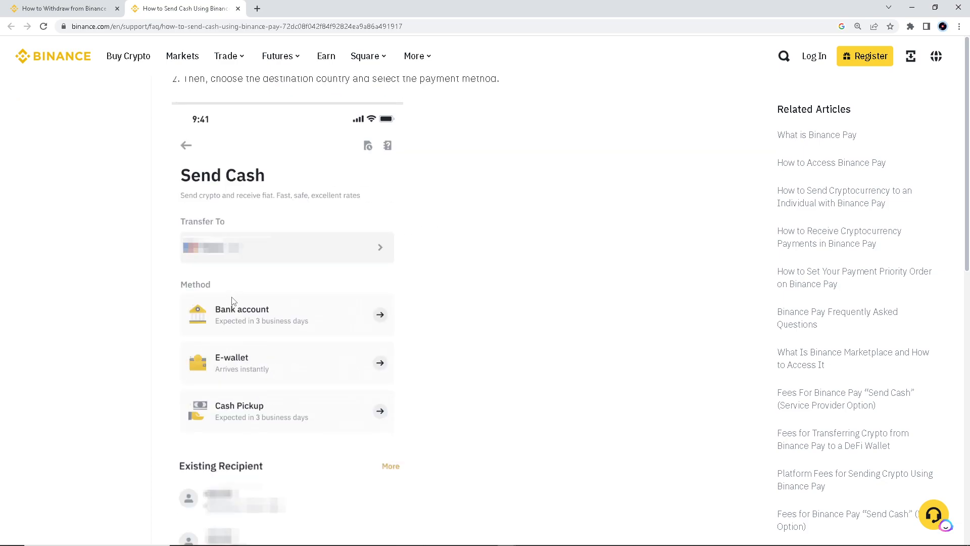
pyautogui.moveTo(196, 303)
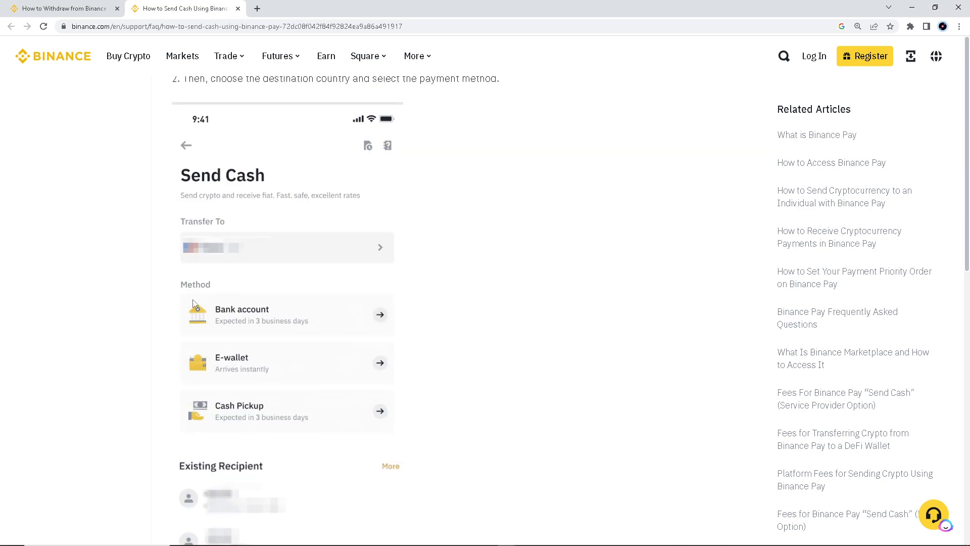
pyautogui.scroll(-3)
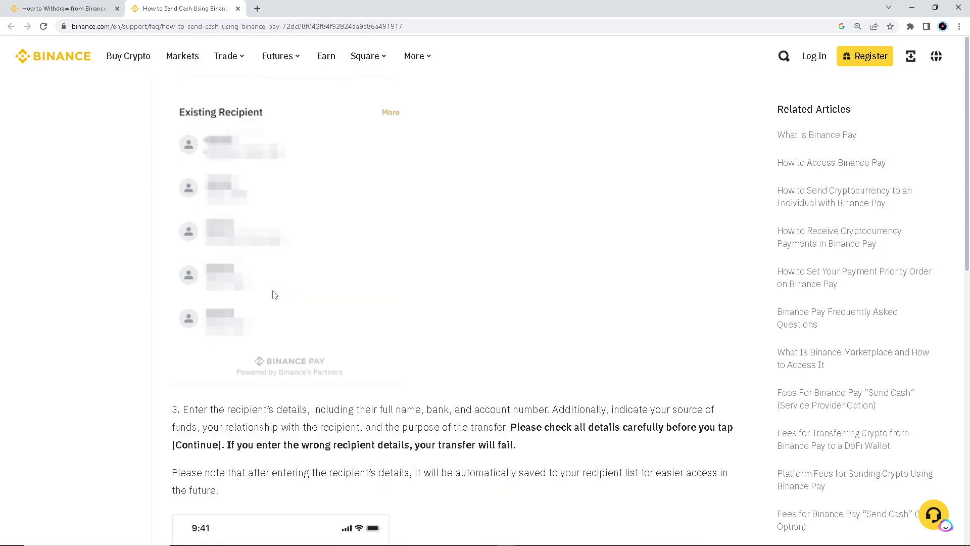
pyautogui.scroll(-3)
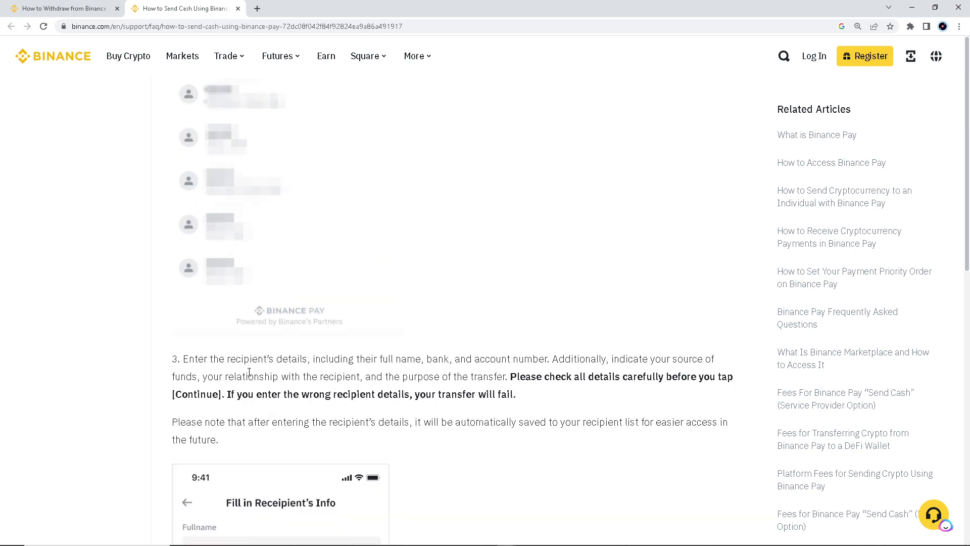
pyautogui.scroll(-3)
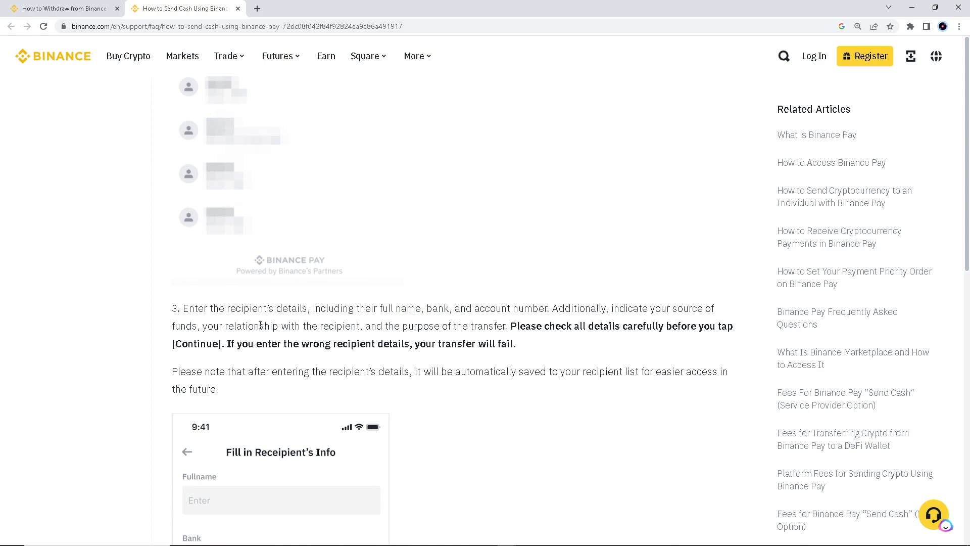
pyautogui.moveTo(125, 368)
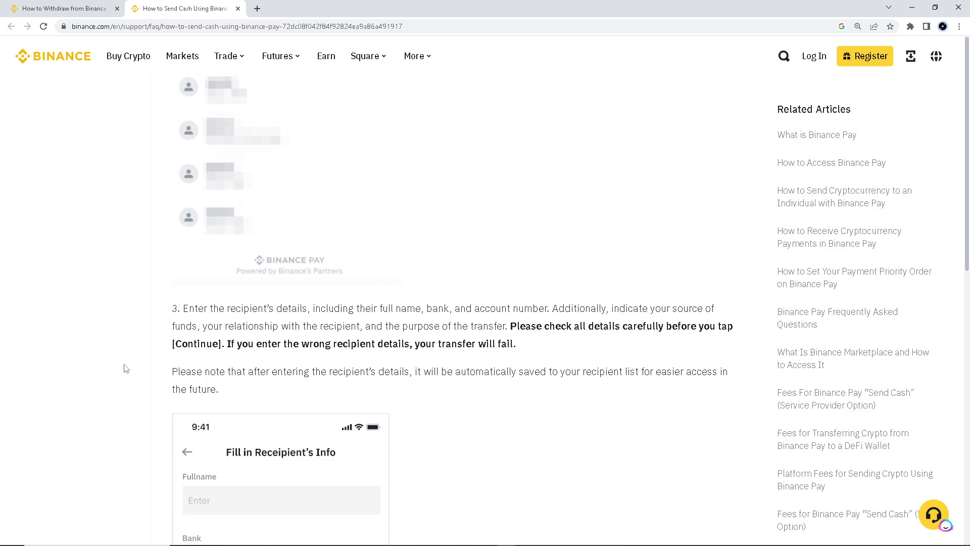
pyautogui.moveTo(140, 370)
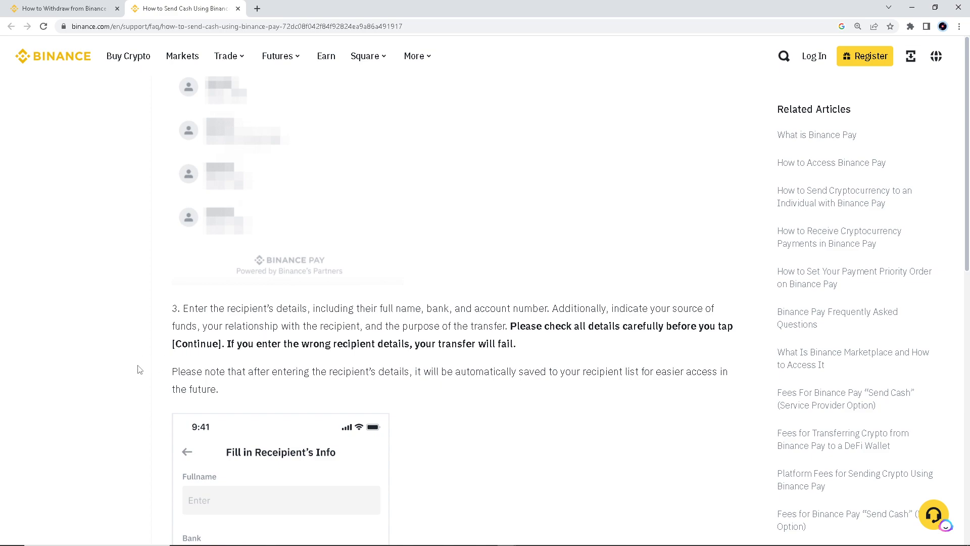
pyautogui.scroll(-3)
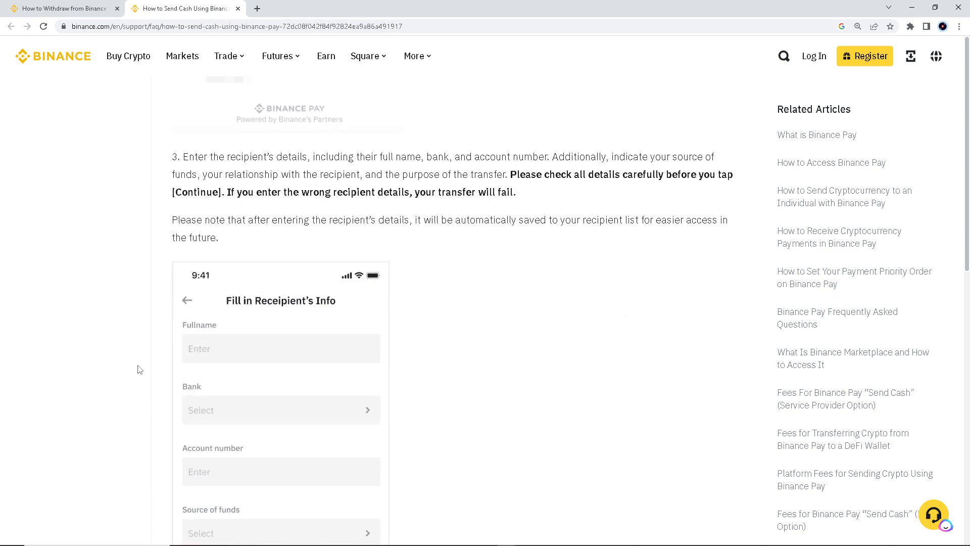
pyautogui.moveTo(143, 345)
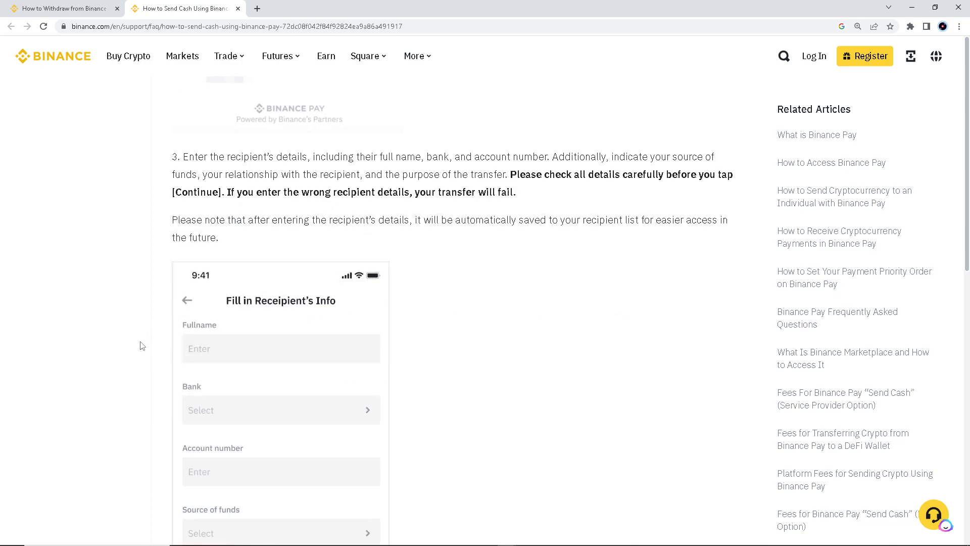
pyautogui.moveTo(133, 350)
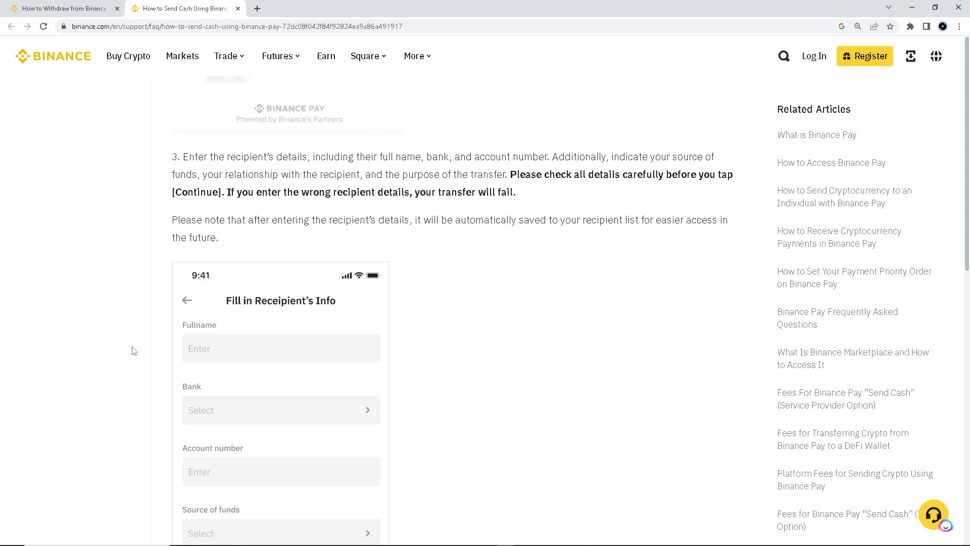
pyautogui.moveTo(139, 291)
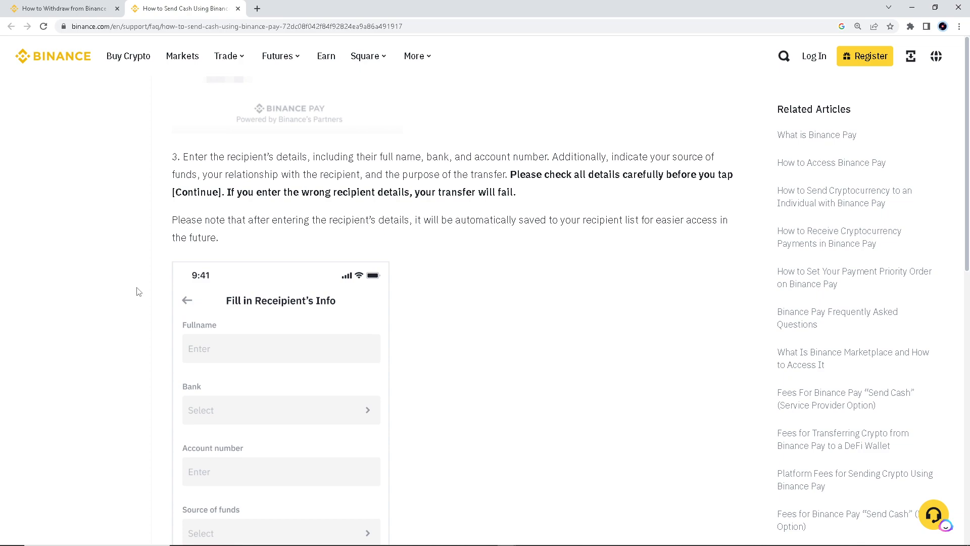
pyautogui.moveTo(140, 305)
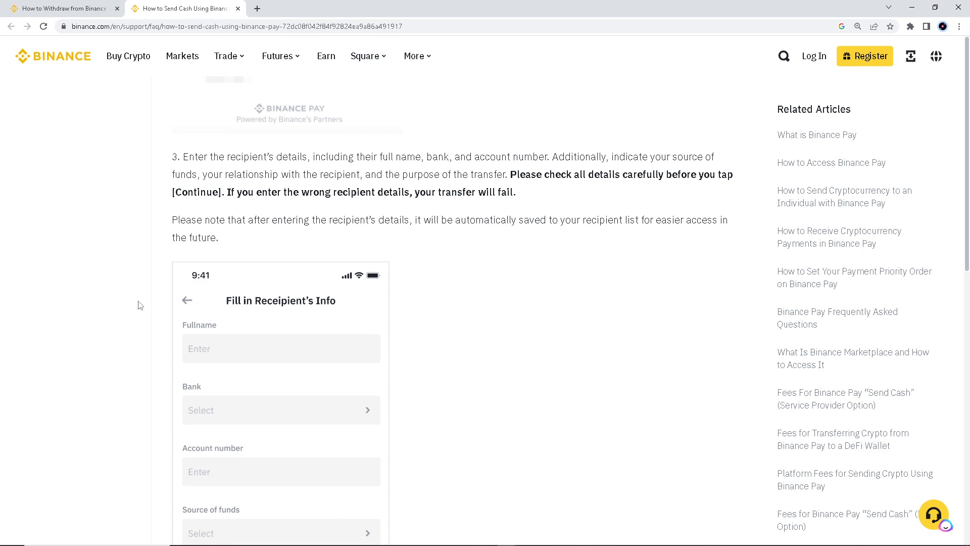
pyautogui.scroll(-3)
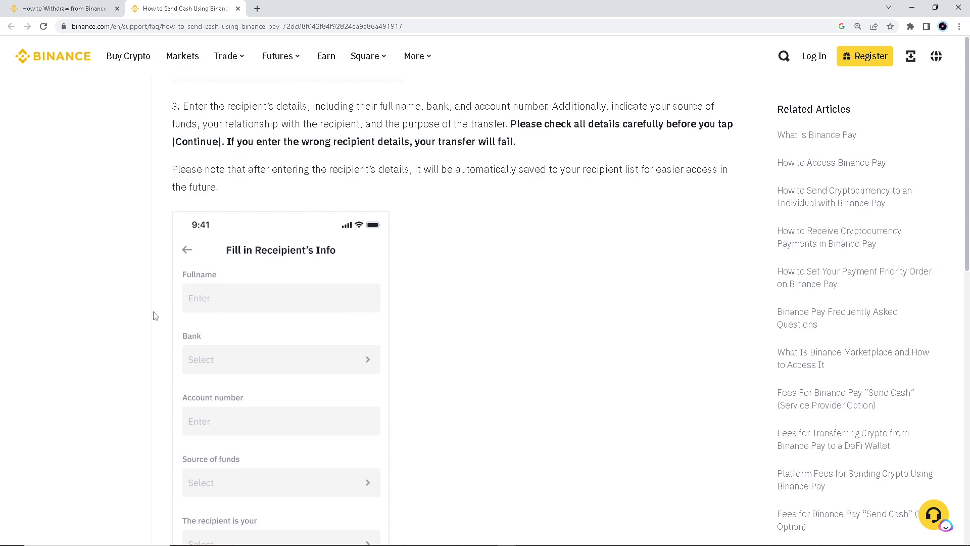
# - Scroll through step 4's Send Detail screen with the amount field and keypad
pyautogui.scroll(-3)
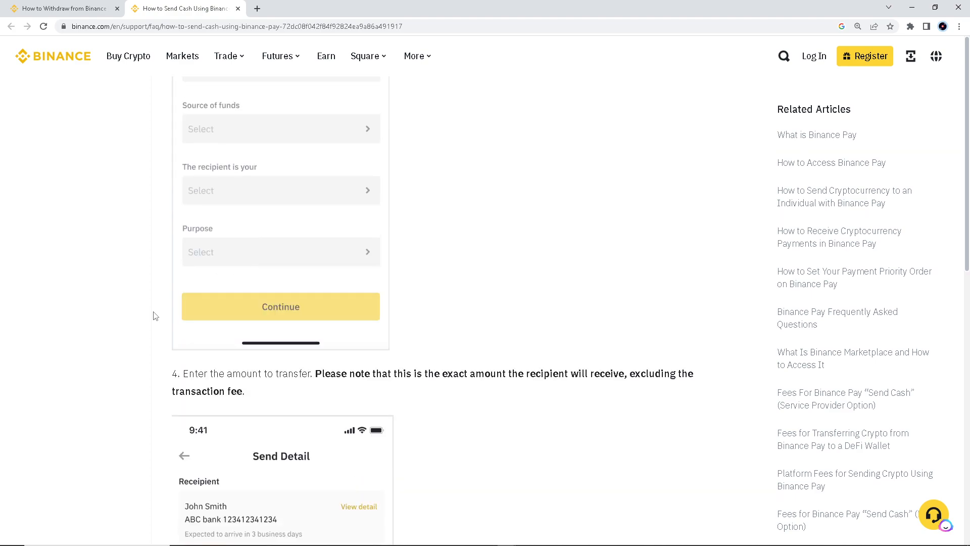
pyautogui.scroll(-3)
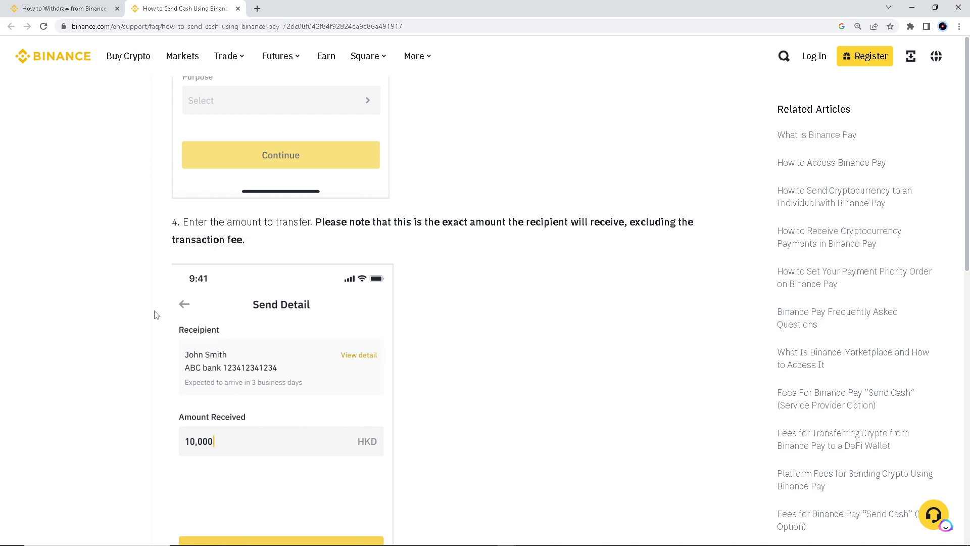
pyautogui.scroll(-3)
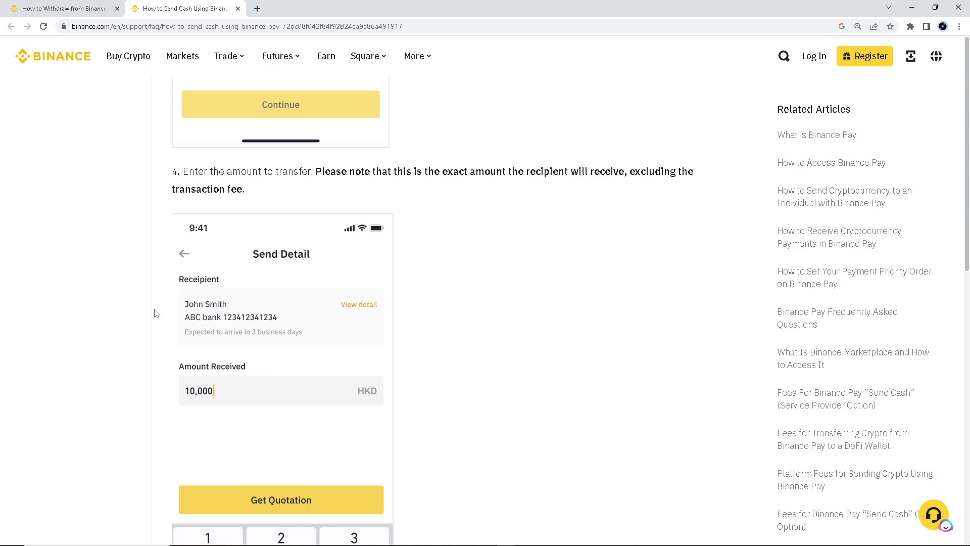
pyautogui.scroll(-3)
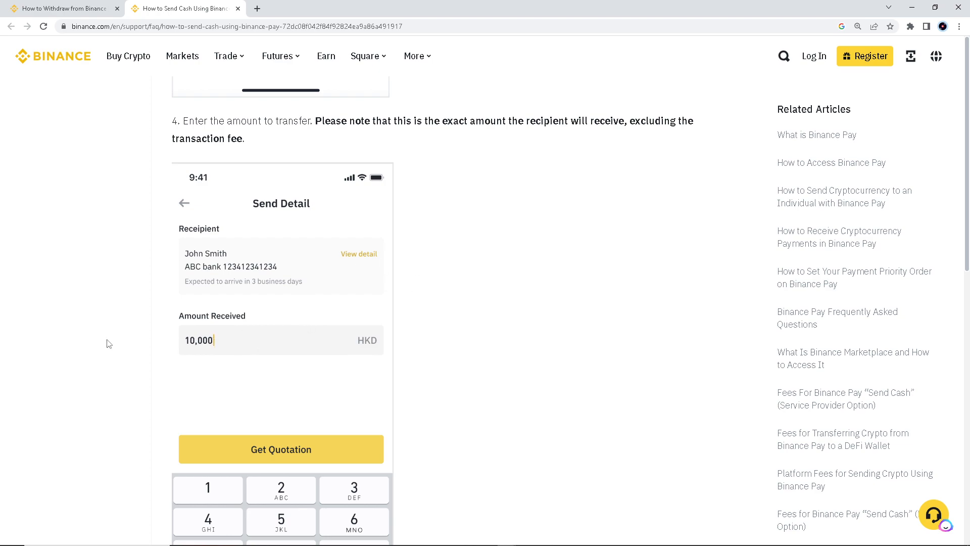
pyautogui.scroll(-3)
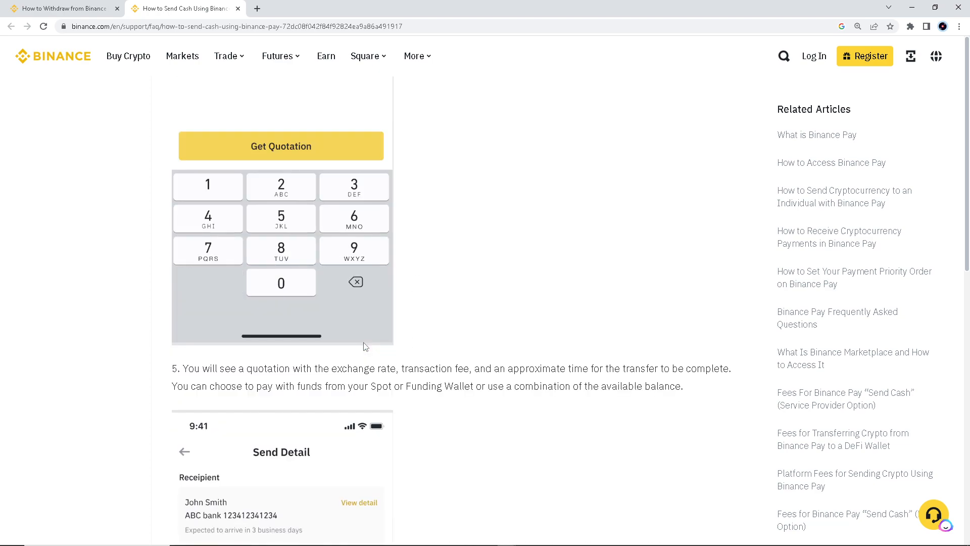
# - Scroll to step 5's quotation with fee, total amount and Funding Wallet payment
pyautogui.scroll(-3)
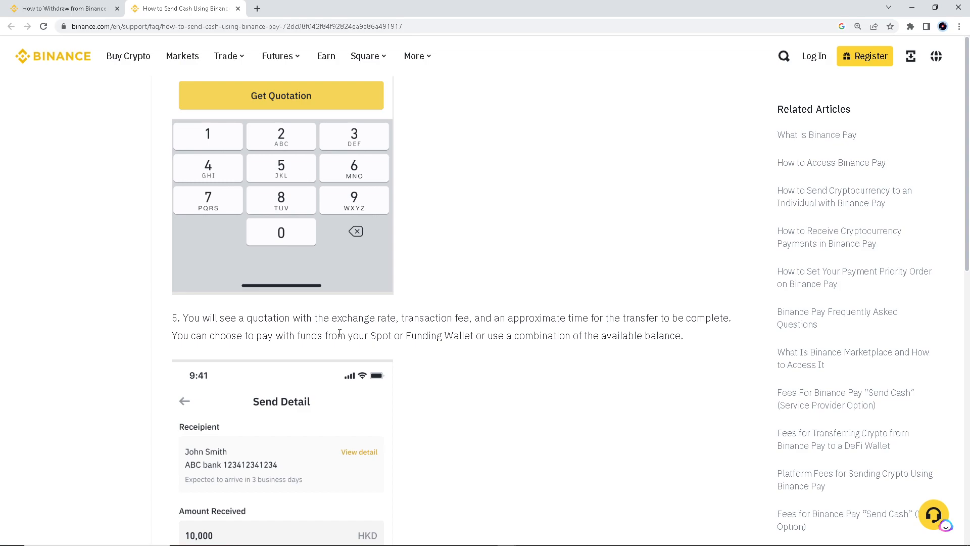
pyautogui.moveTo(438, 330)
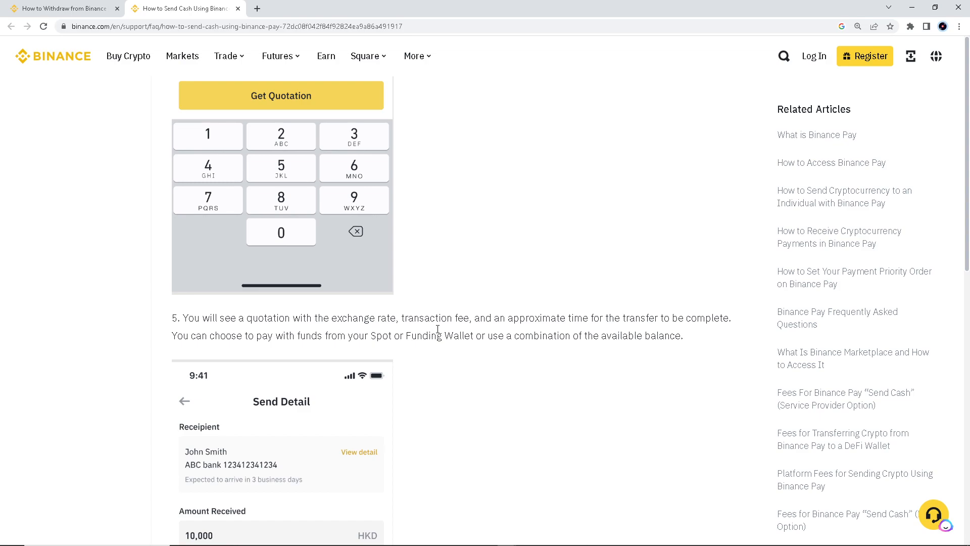
pyautogui.moveTo(618, 337)
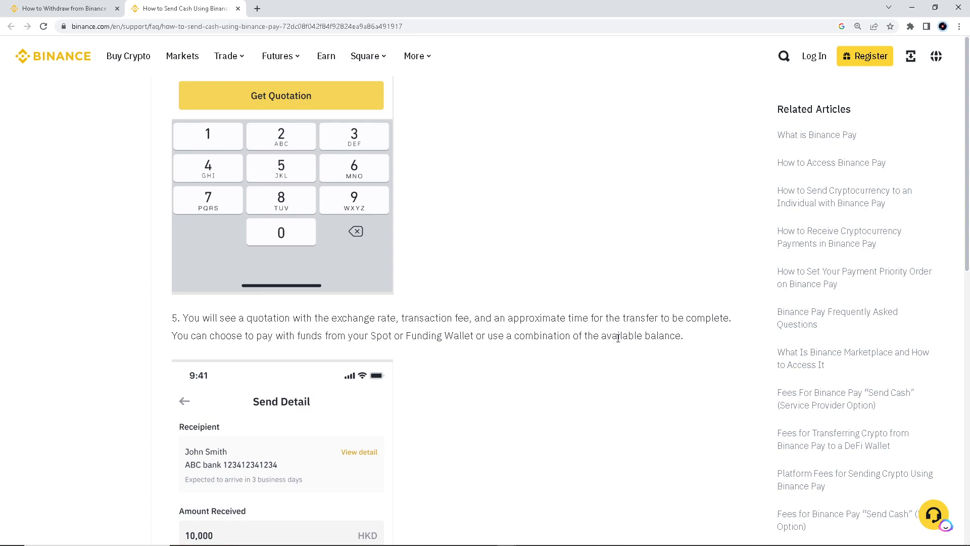
pyautogui.scroll(-3)
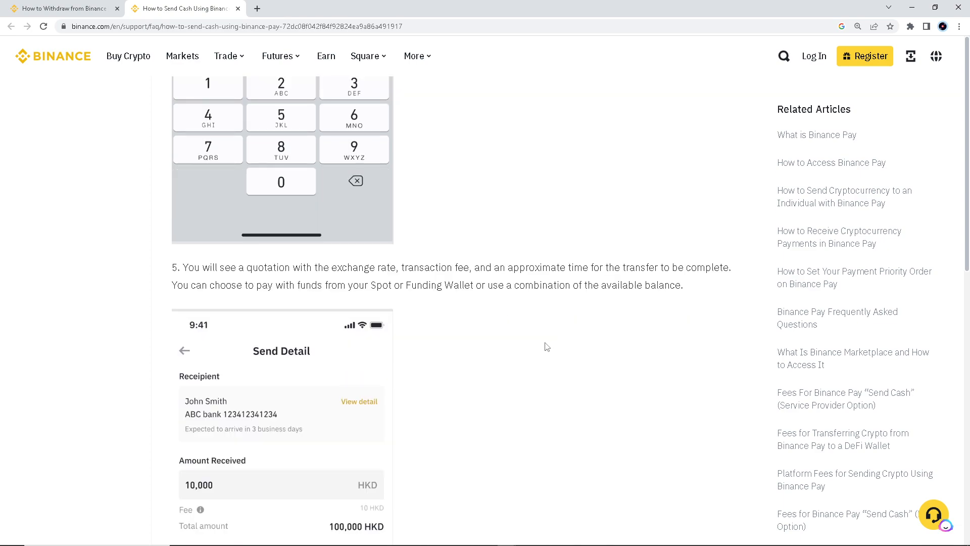
pyautogui.moveTo(504, 352)
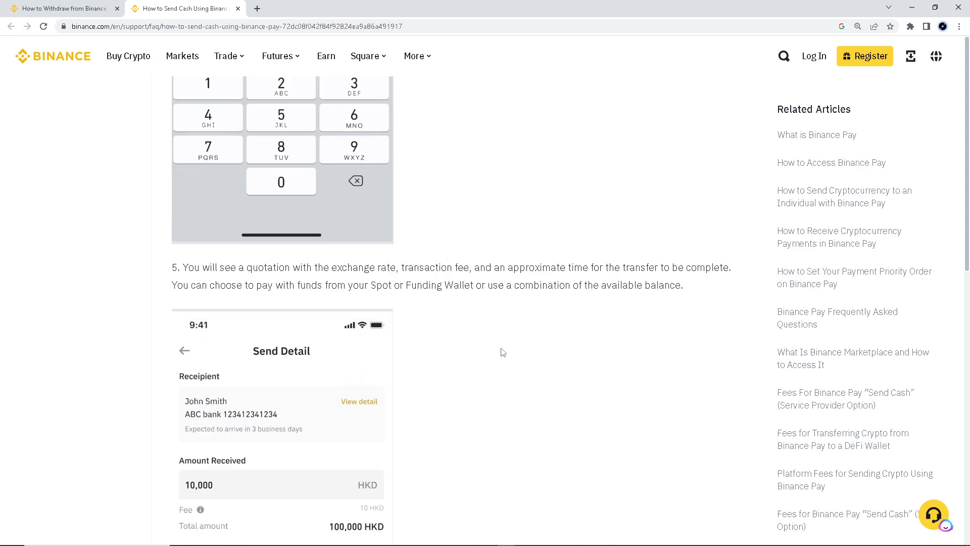
pyautogui.moveTo(518, 352)
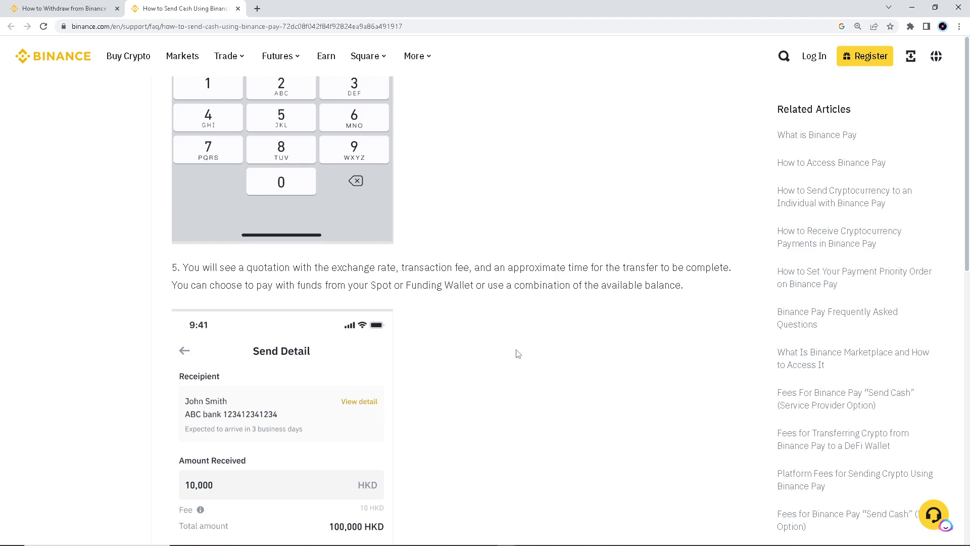
pyautogui.scroll(-3)
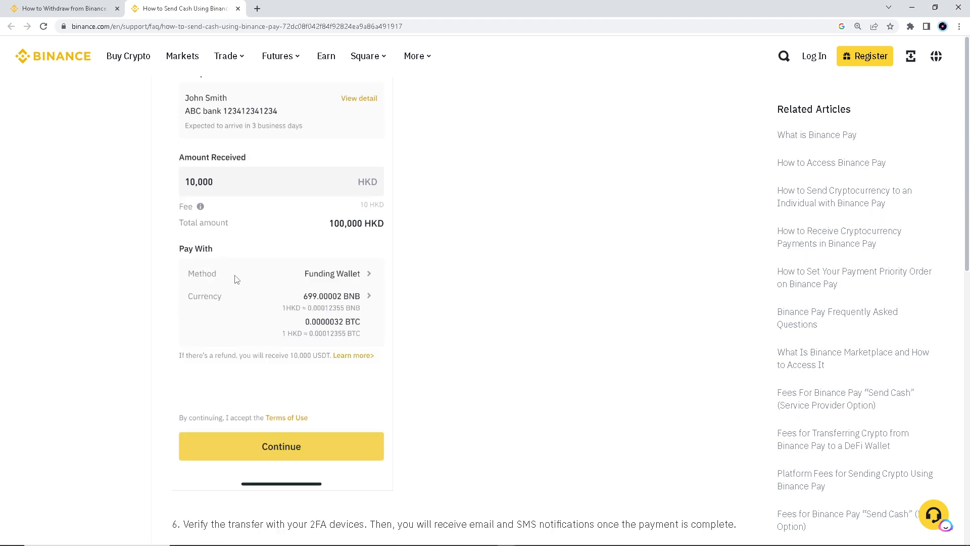
pyautogui.moveTo(261, 316)
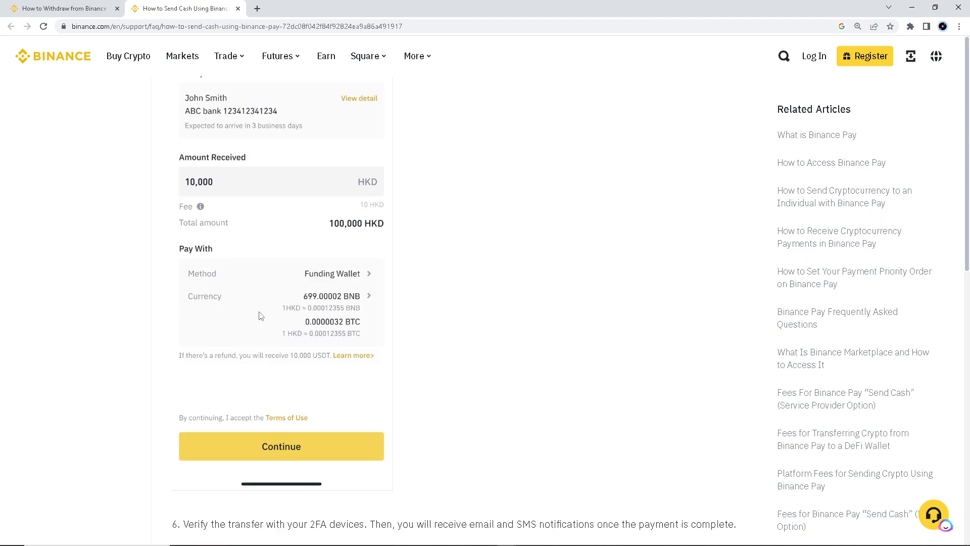
# - Scroll to step 6's 2FA verification note and the Processing 10,000 HKD screen
pyautogui.scroll(-3)
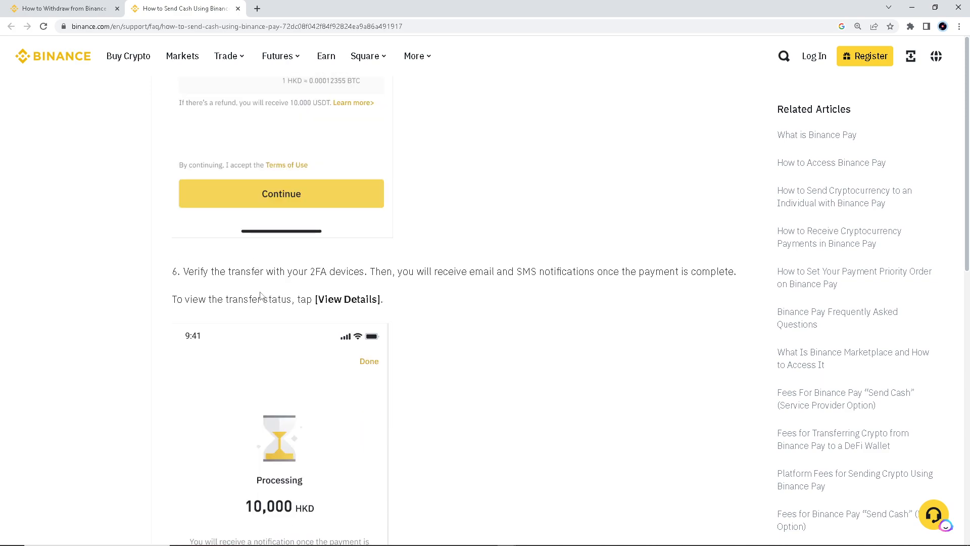
pyautogui.moveTo(298, 287)
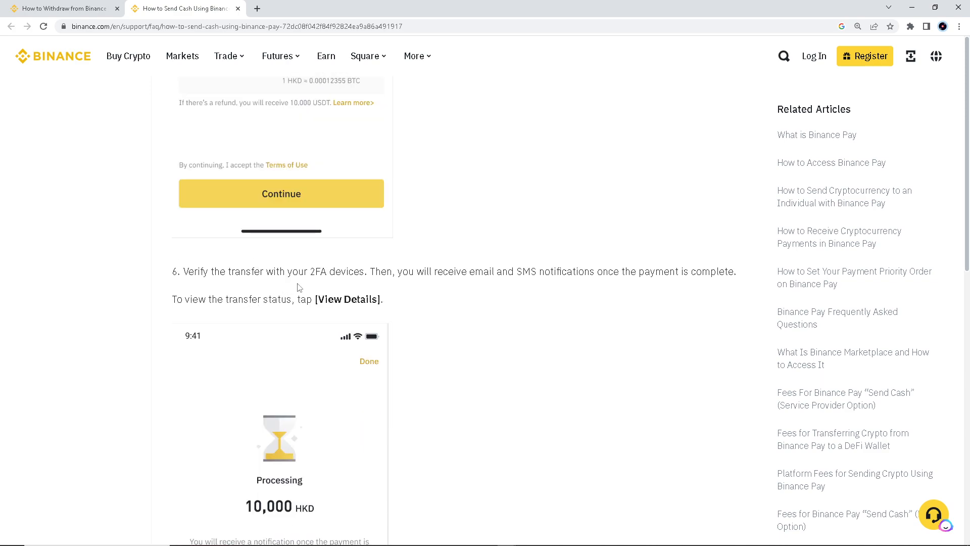
pyautogui.moveTo(305, 286)
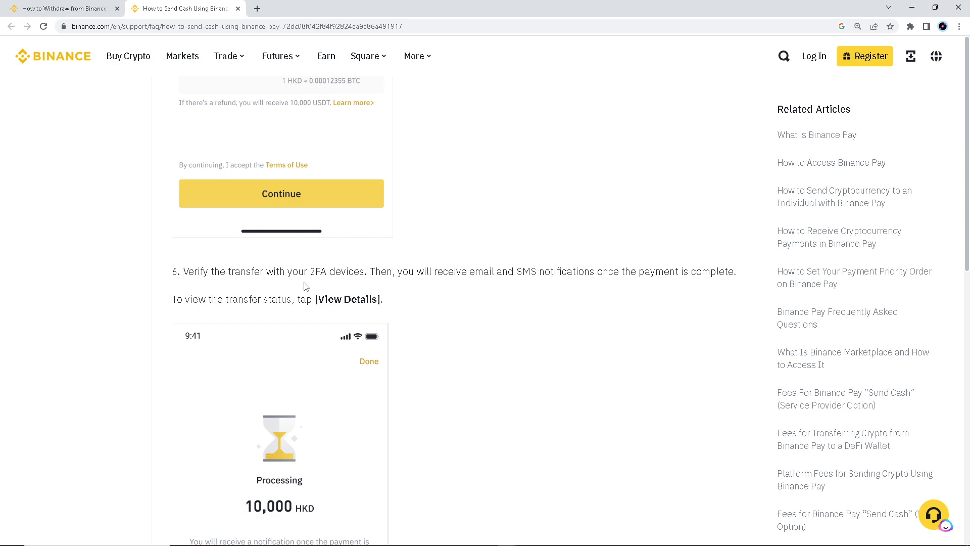
pyautogui.moveTo(504, 295)
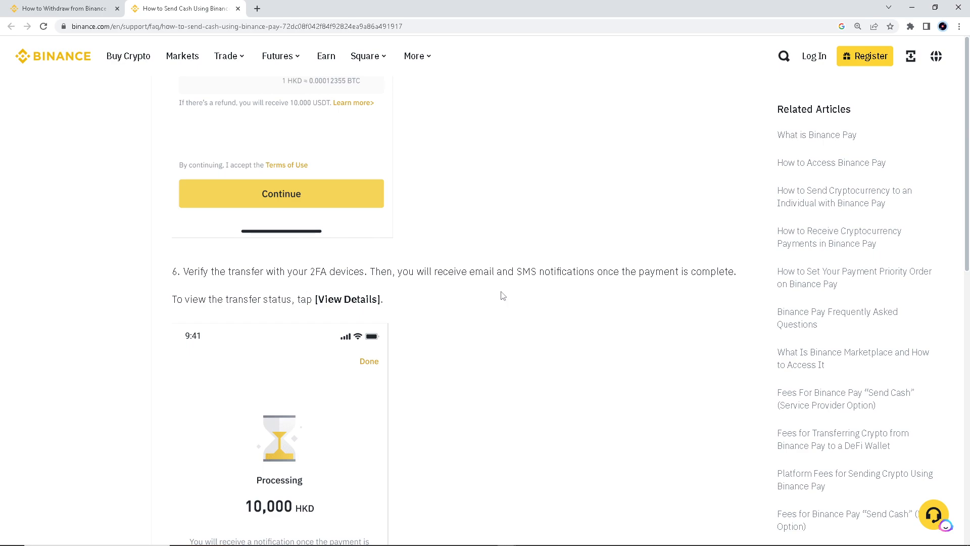
pyautogui.moveTo(505, 296)
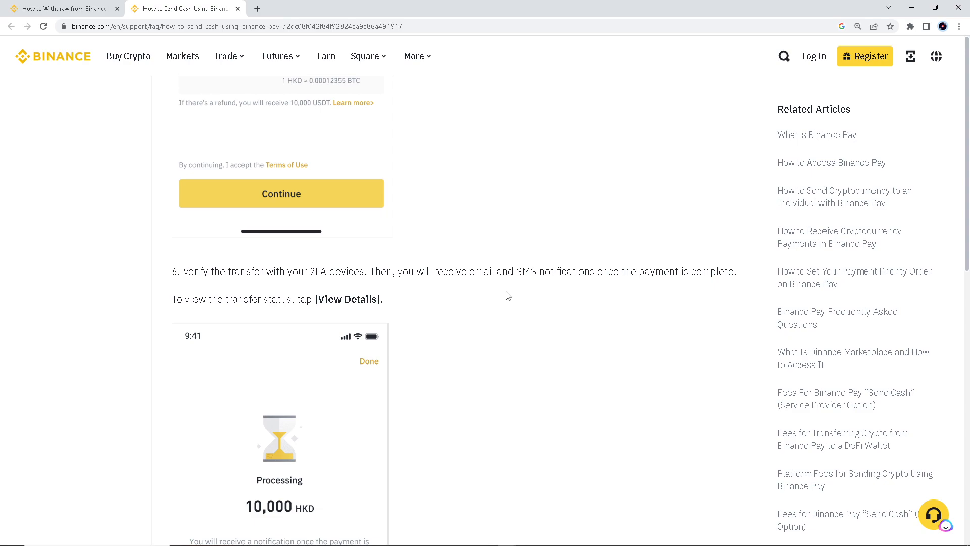
pyautogui.moveTo(457, 308)
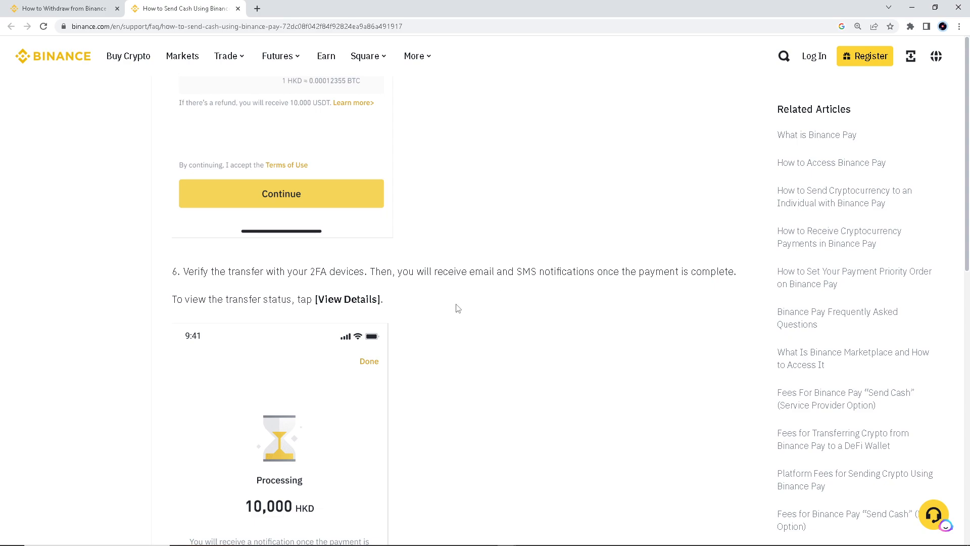
pyautogui.moveTo(473, 311)
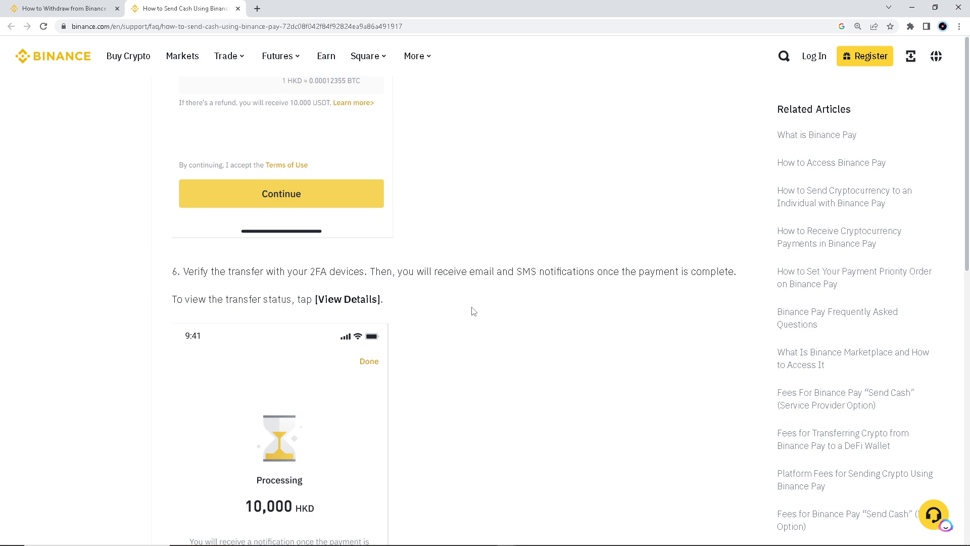
pyautogui.scroll(-3)
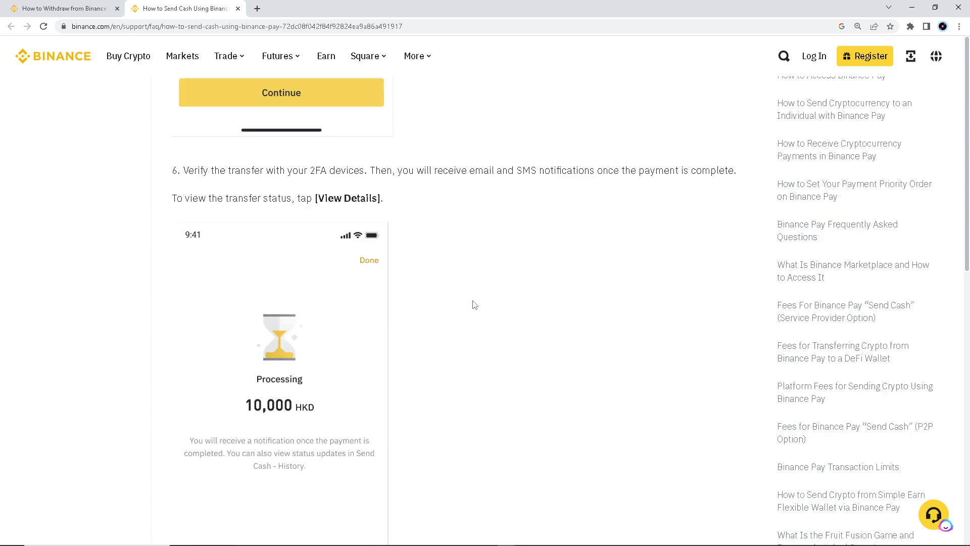
pyautogui.scroll(-3)
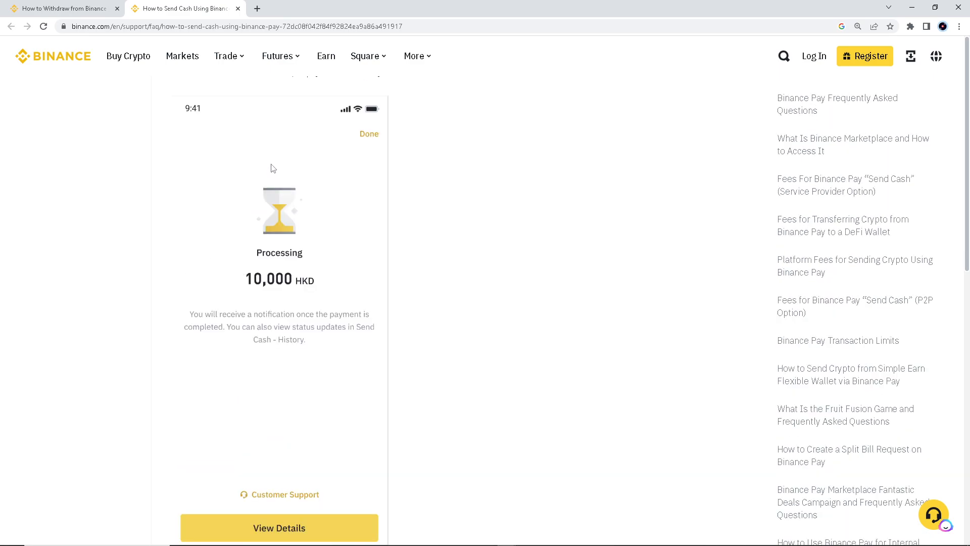
# - Scroll to the article's end with the Send Cash FAQ link, important note and footer
pyautogui.scroll(-3)
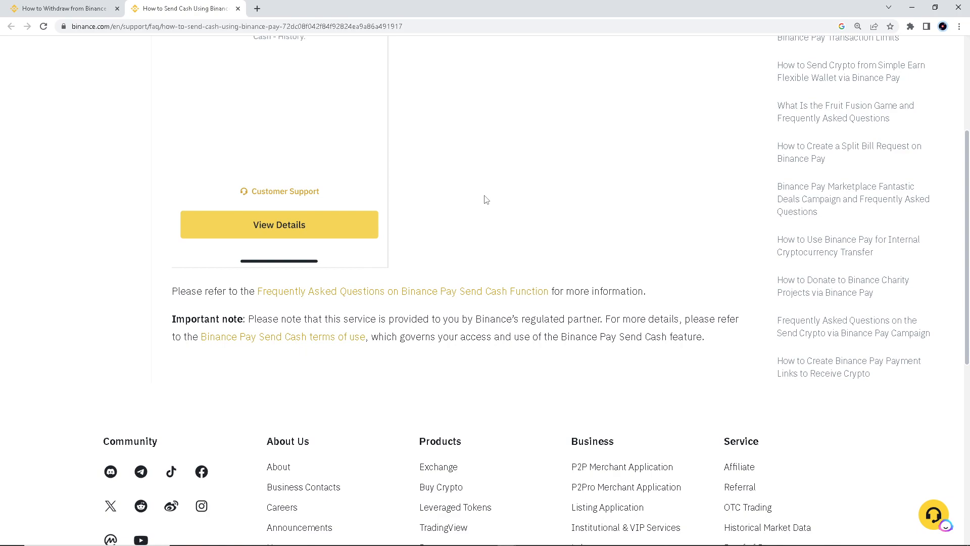
pyautogui.moveTo(479, 214)
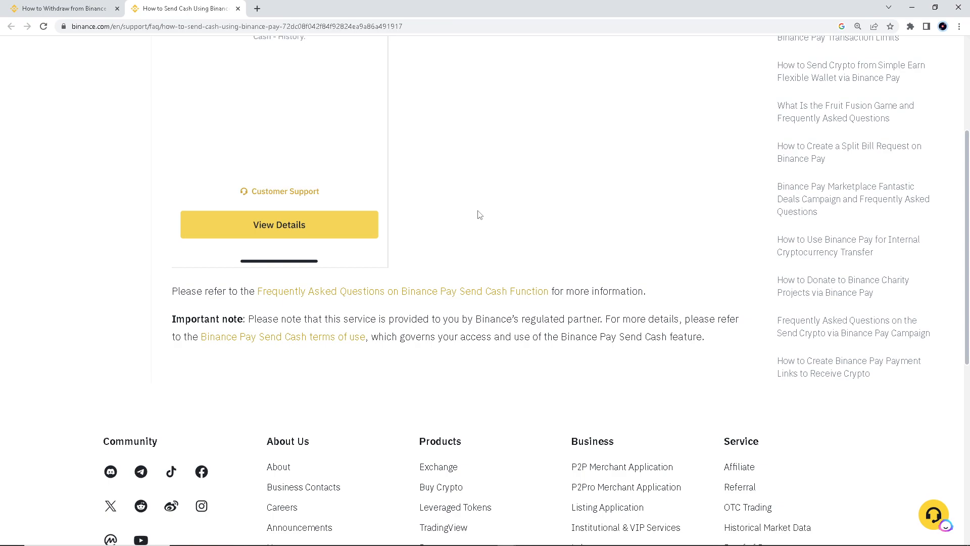